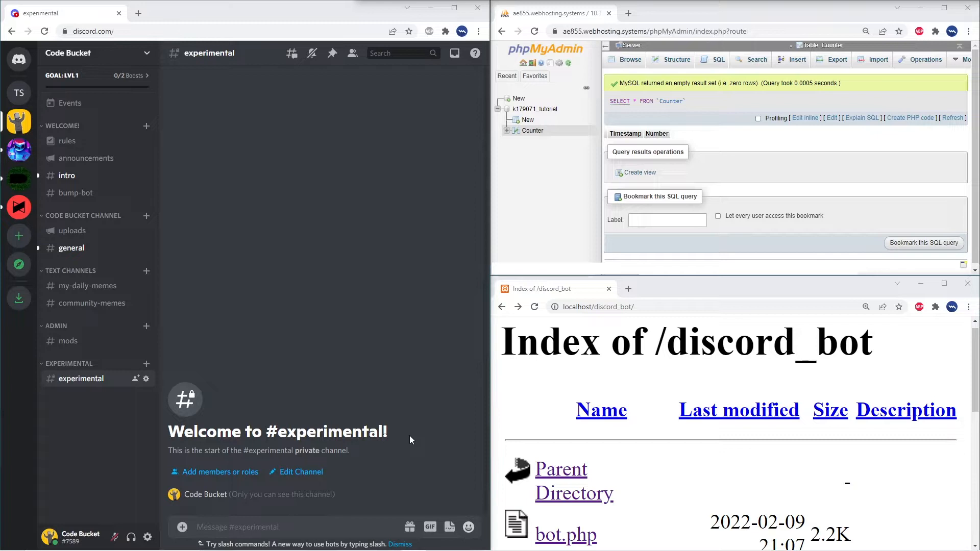
mouse_move(410, 440)
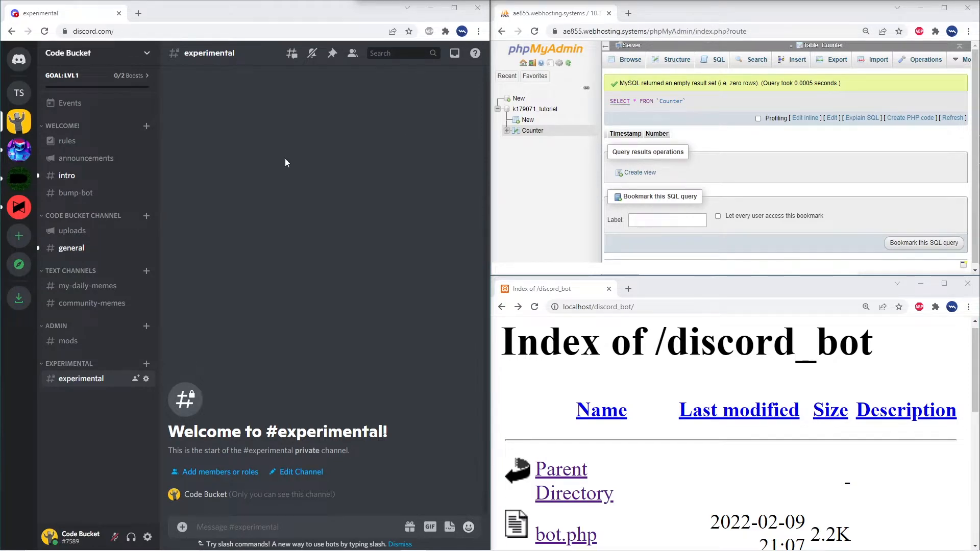
mouse_move(446, 389)
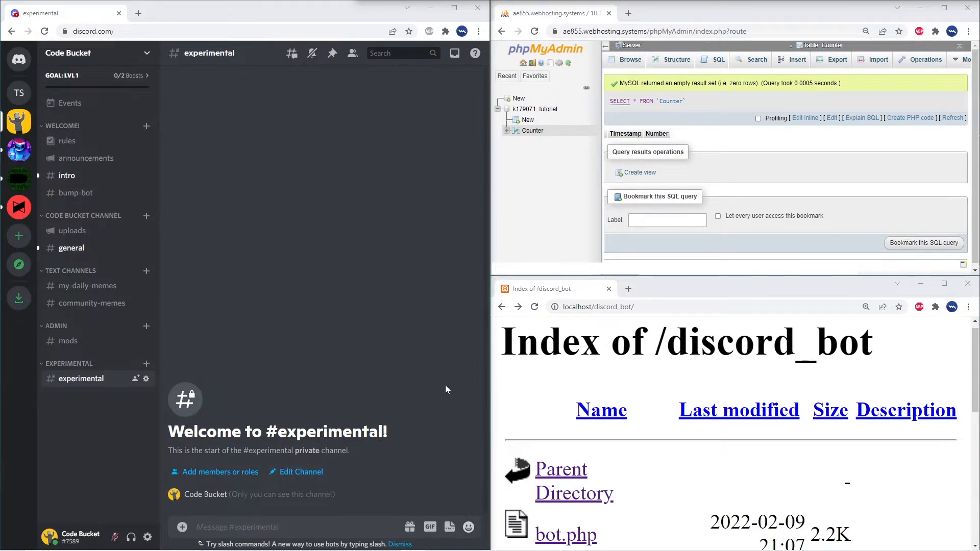
mouse_move(347, 489)
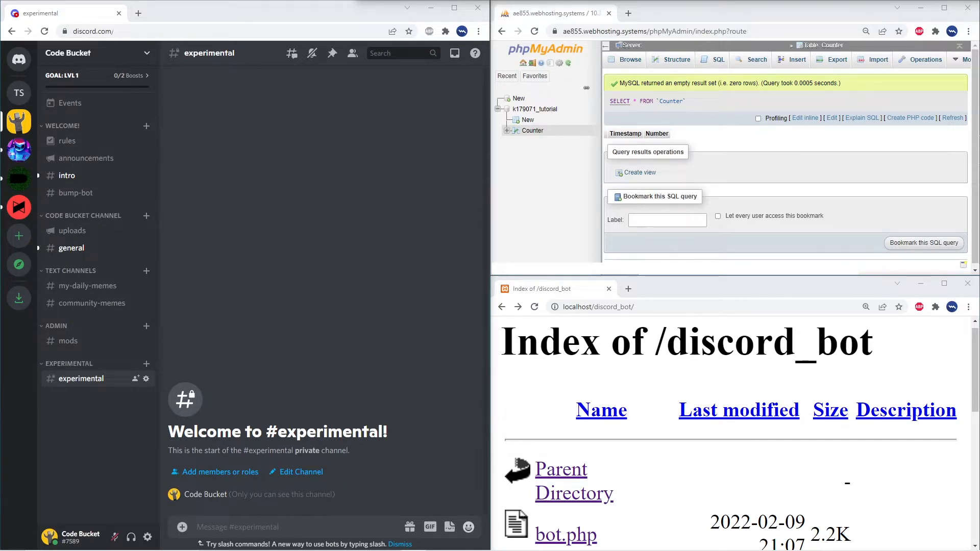
mouse_move(814, 126)
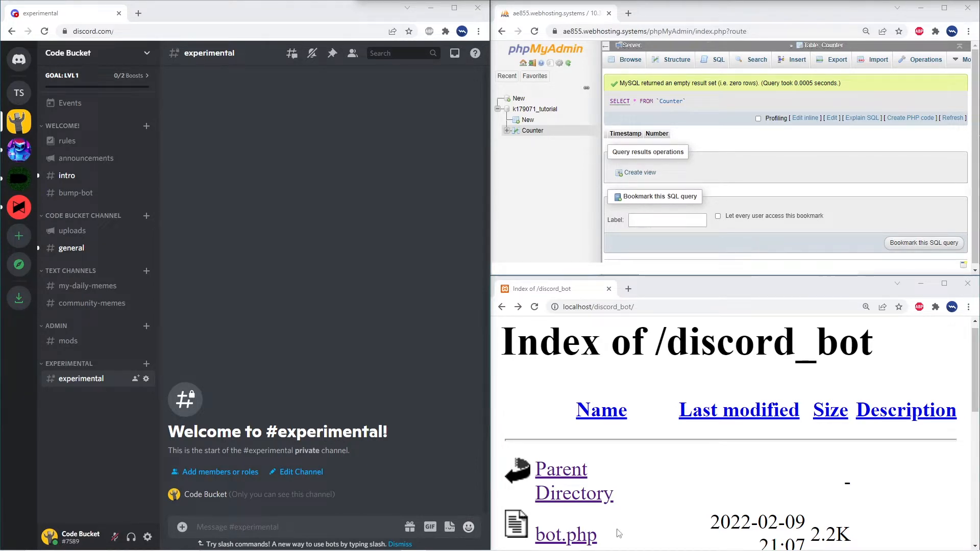
- Run bot.php from the localhost listing, then browse the Counter table's new rows
double_click(565, 535)
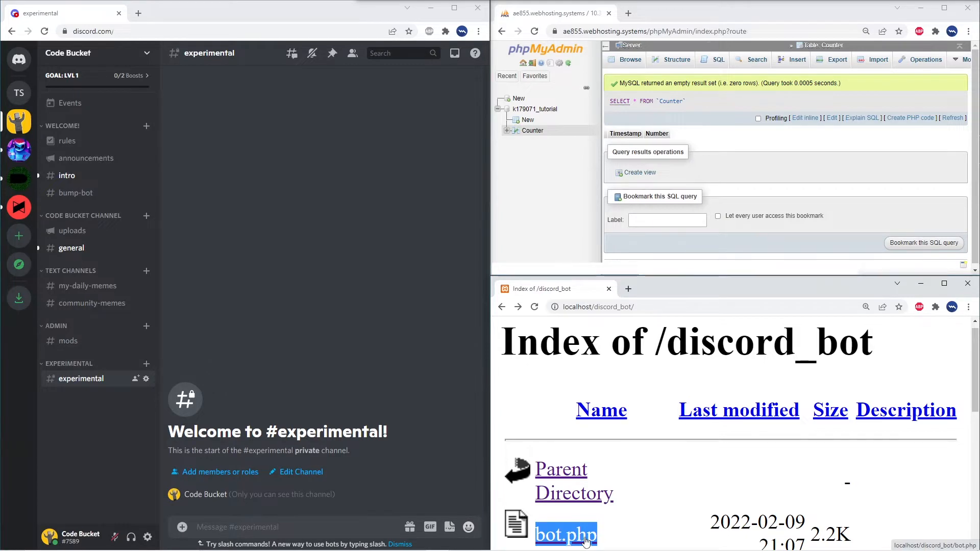
click(565, 534)
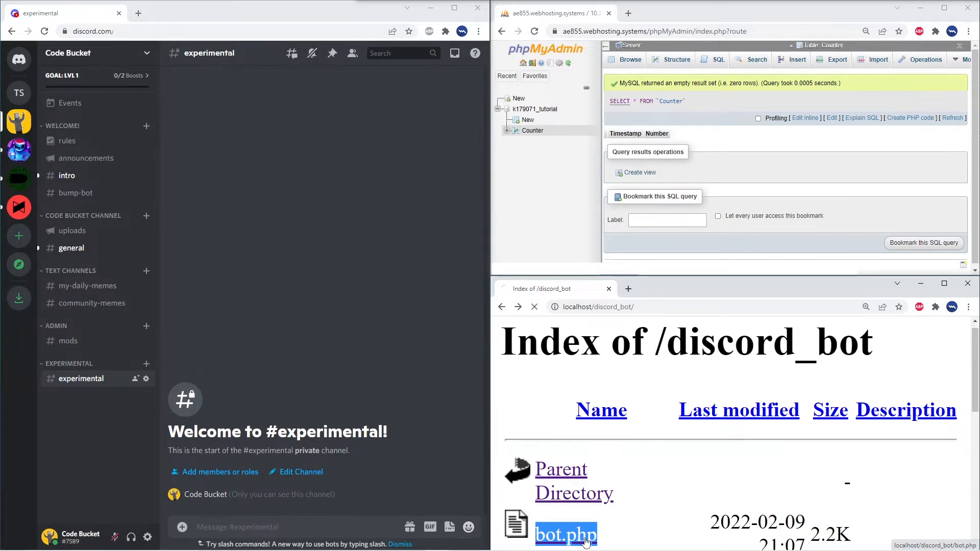
click(565, 534)
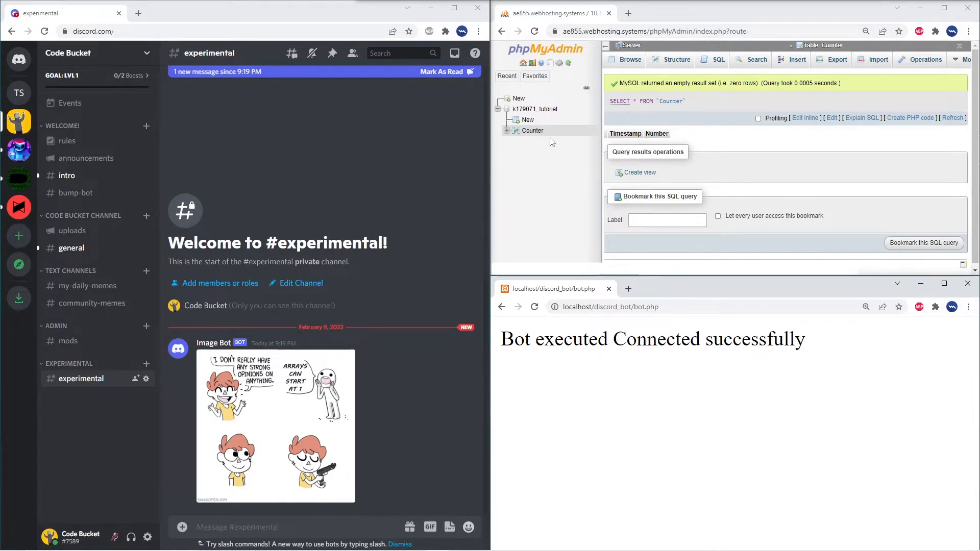
click(628, 59)
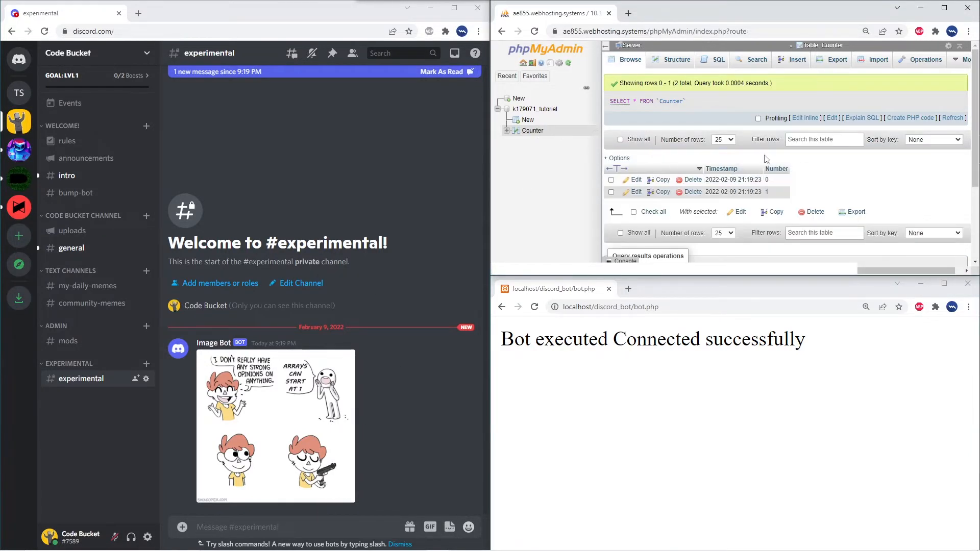
mouse_move(778, 204)
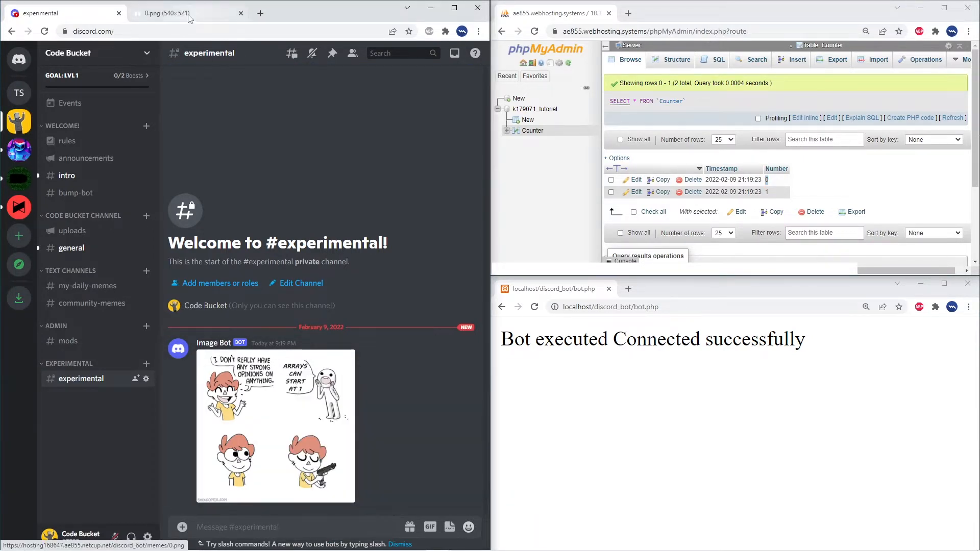
- View the posted comic full-size as 0.png, then select Counter value 1 in phpMyAdmin
click(167, 12)
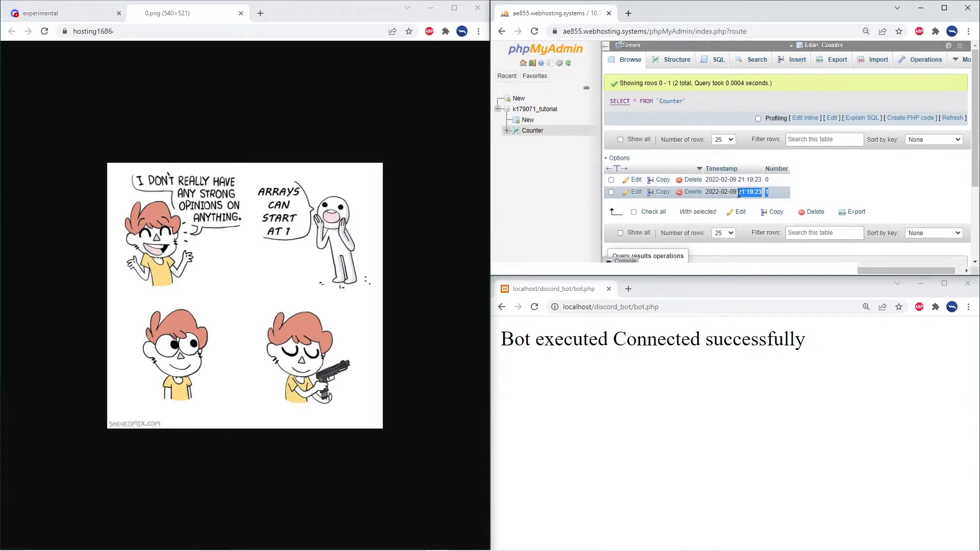
double_click(733, 192)
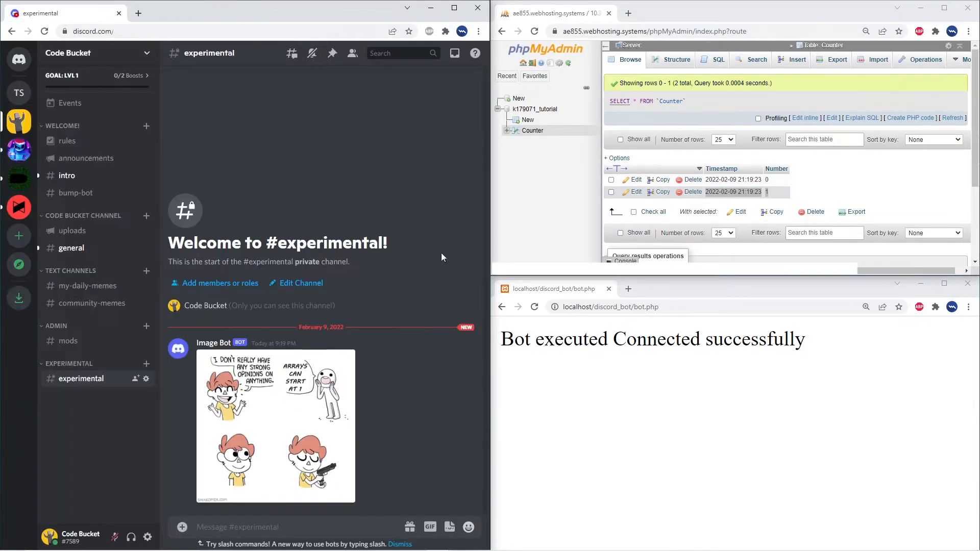
mouse_move(534, 307)
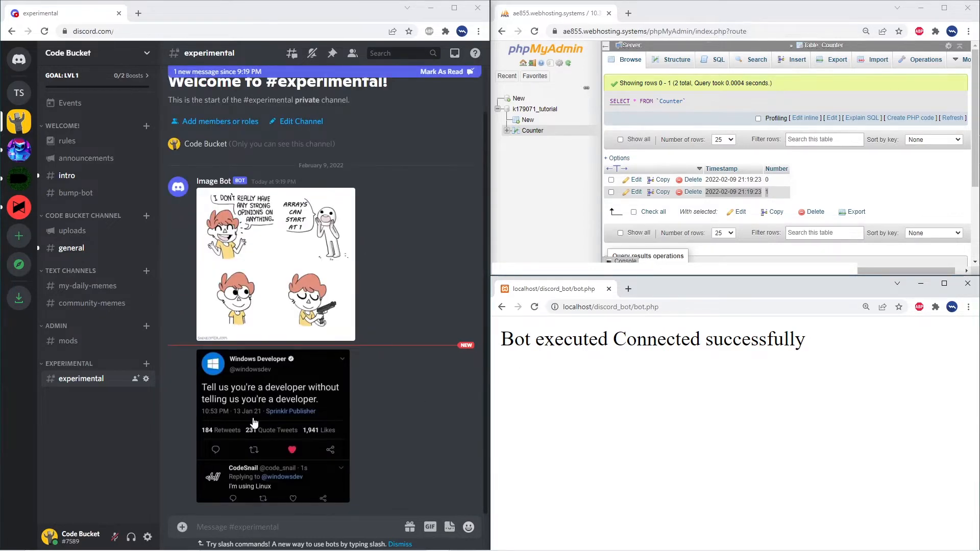
- Rerun bot.php and scroll #experimental to see the new programming meme posts
right_click(290, 265)
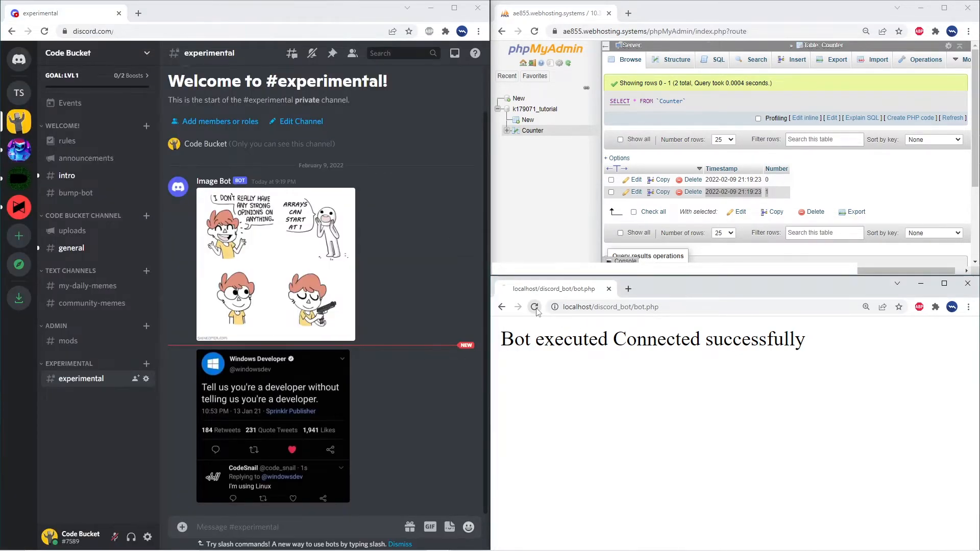
scroll(down, 3)
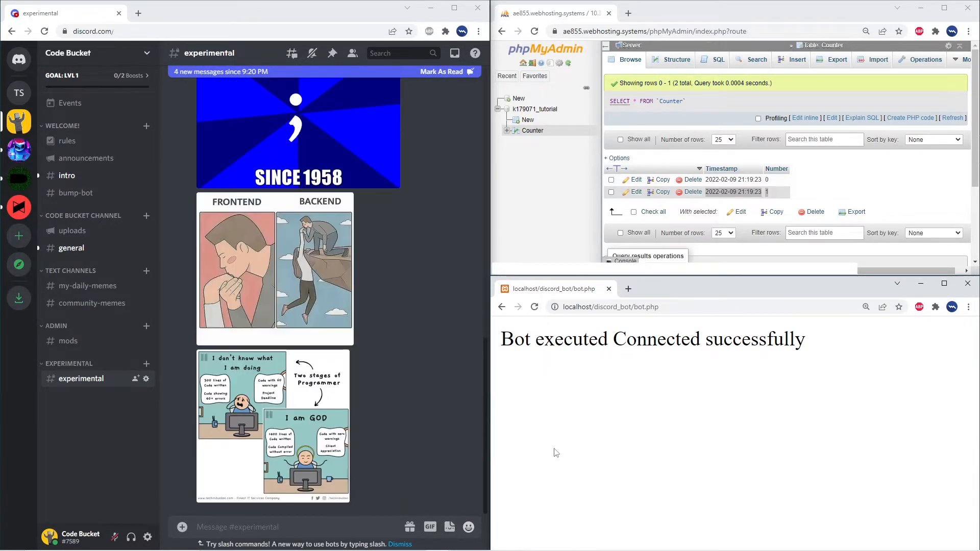
mouse_move(546, 418)
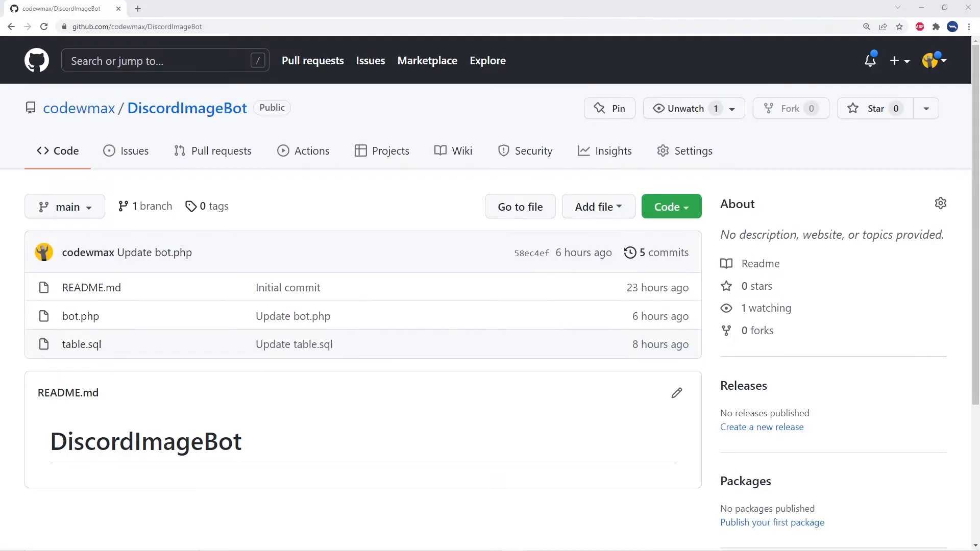
mouse_move(80, 316)
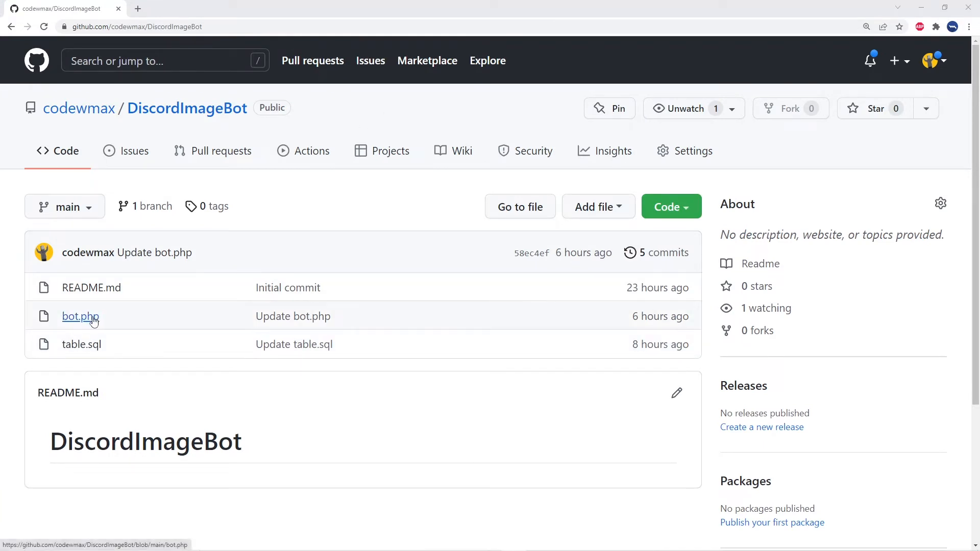
- Open bot.php in the DiscordImageBot repository and scroll through its source code
click(80, 316)
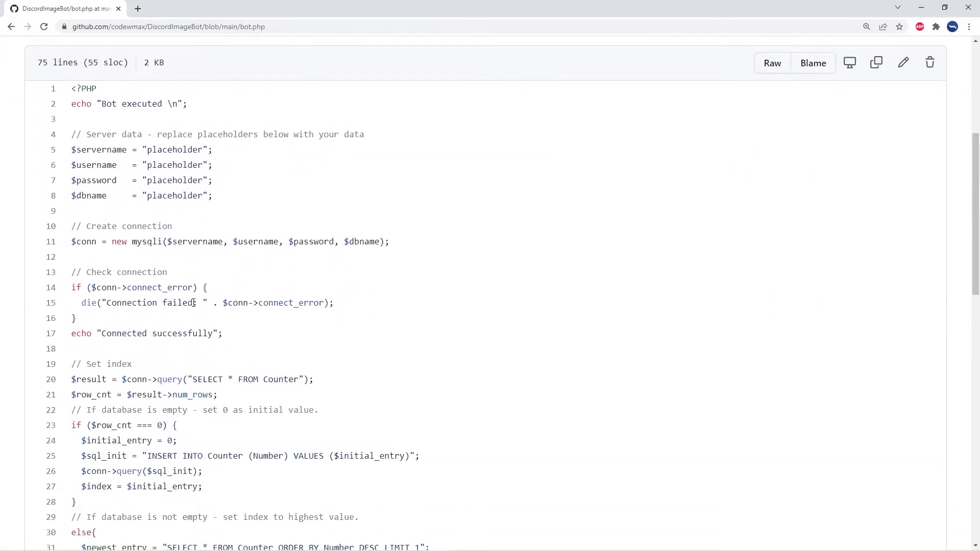
scroll(down, 3)
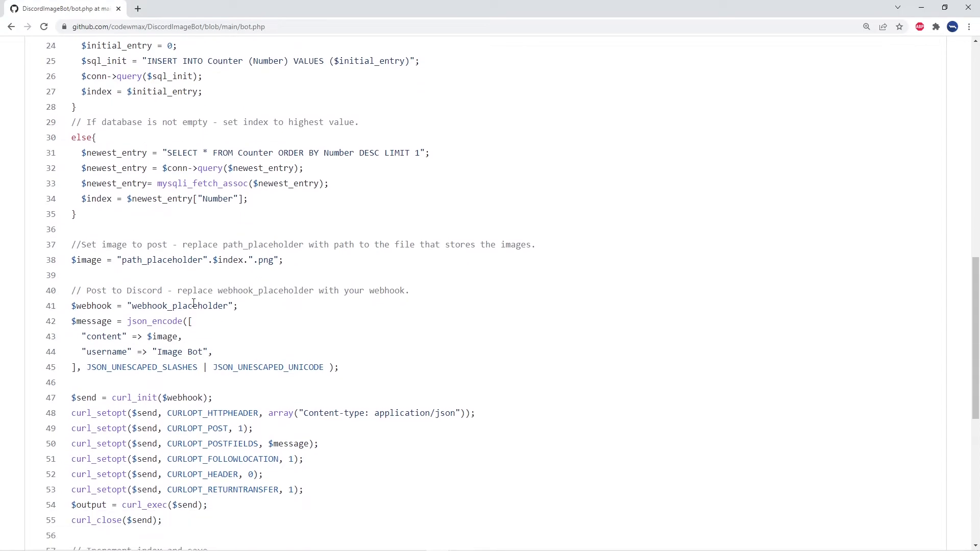
scroll(down, 3)
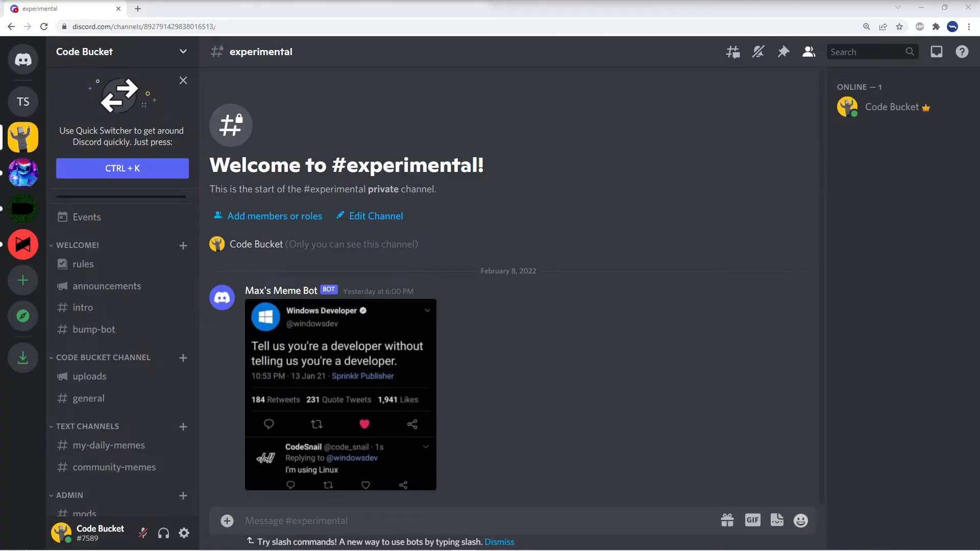
mouse_move(637, 189)
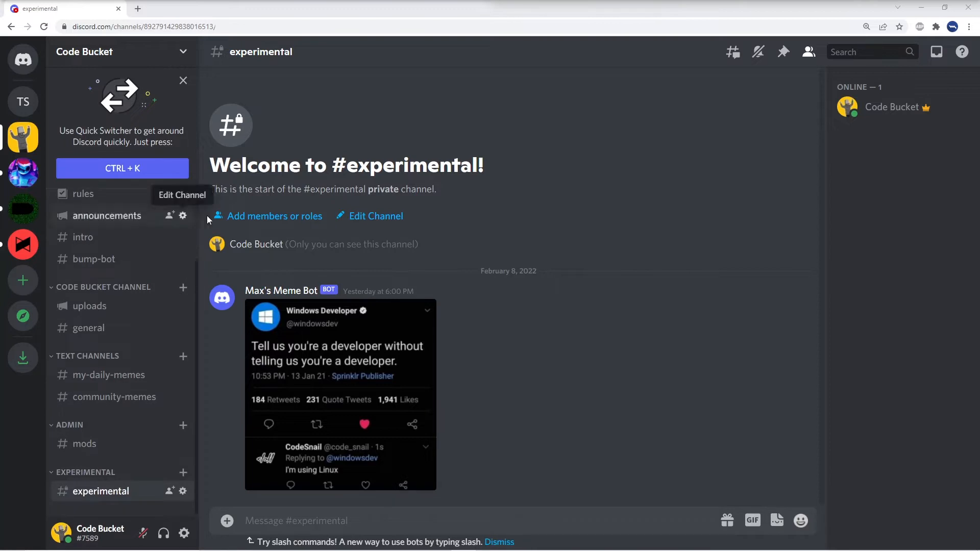
mouse_move(605, 207)
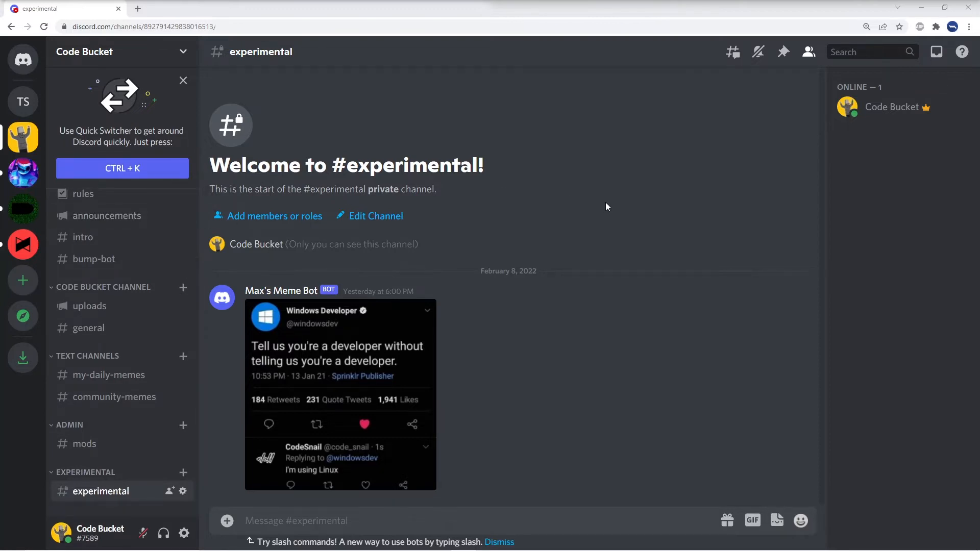
mouse_move(602, 206)
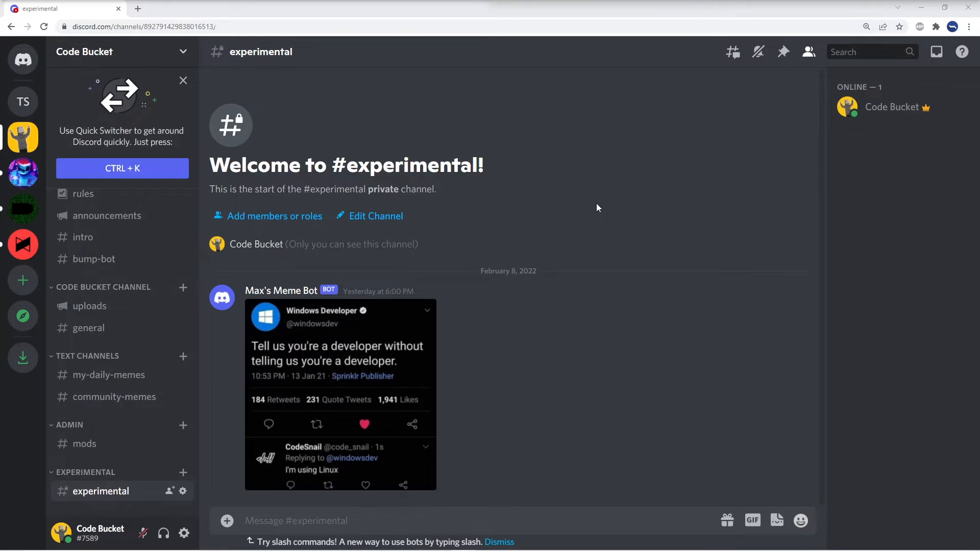
mouse_move(172, 438)
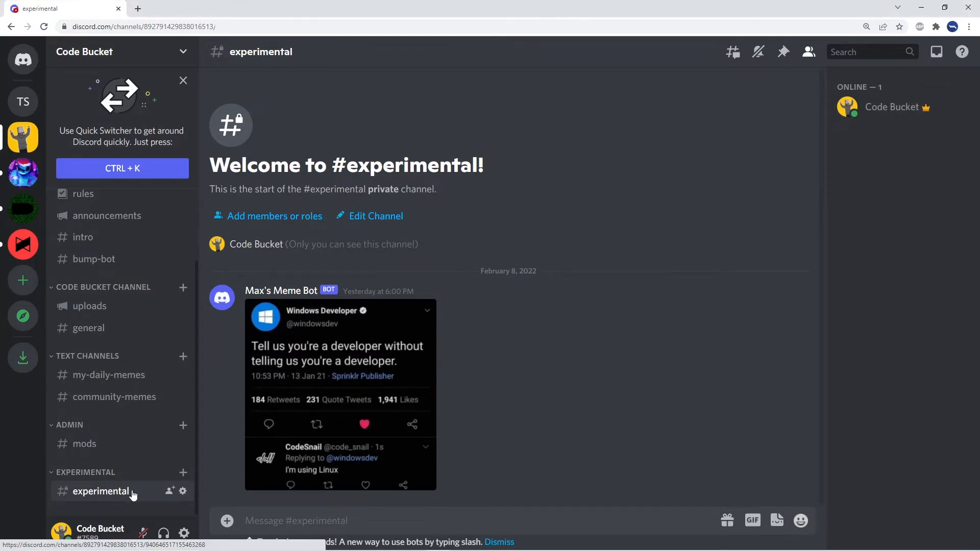
mouse_move(183, 492)
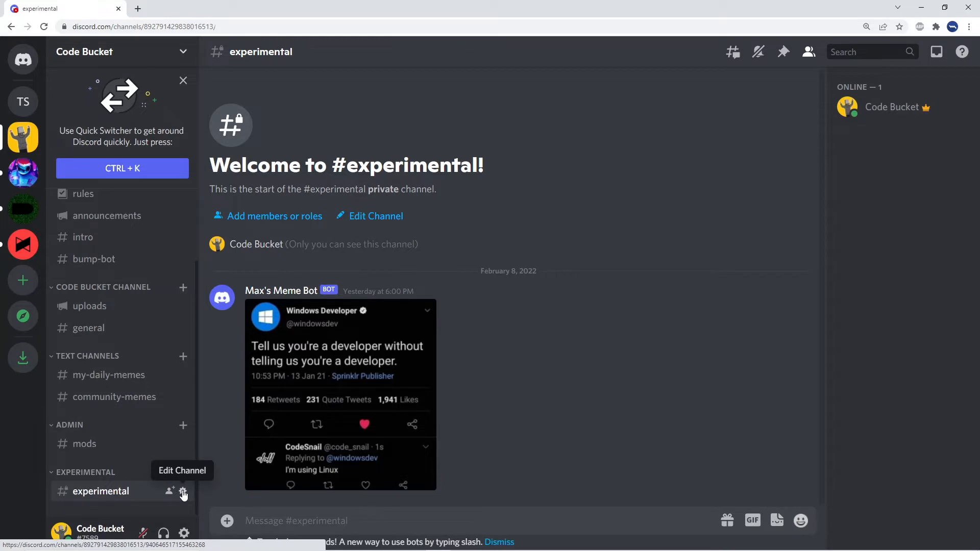
- Create the Spidey Bot webhook under #experimental's Integrations settings
click(184, 493)
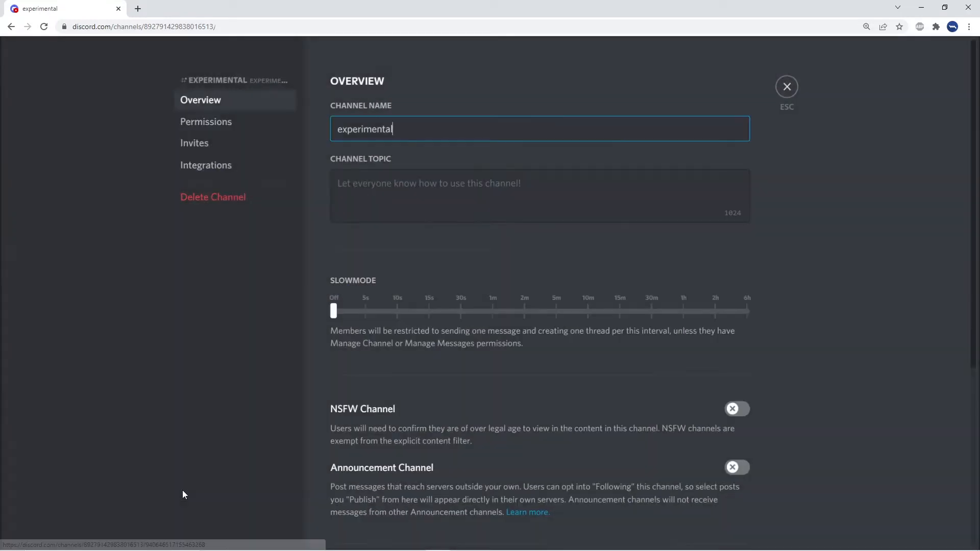
click(205, 164)
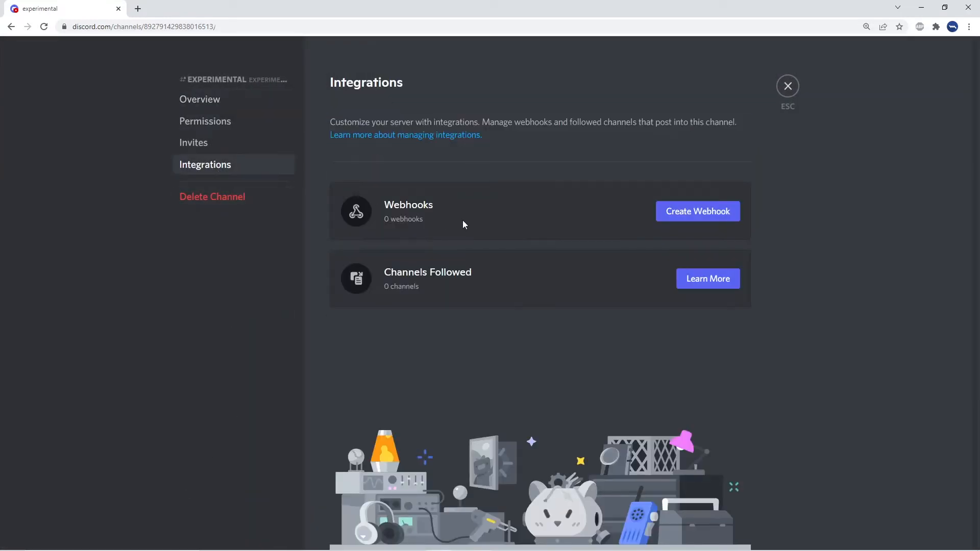
mouse_move(428, 234)
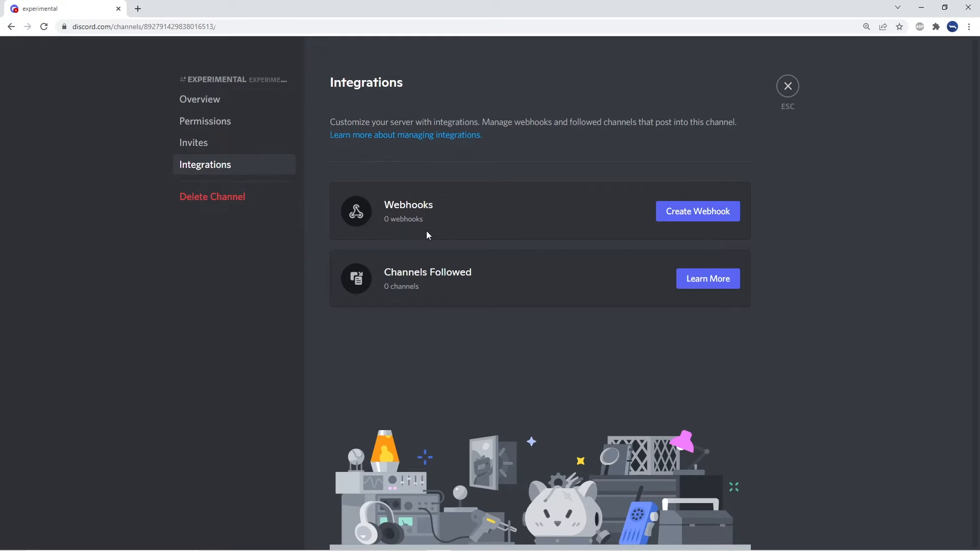
click(697, 211)
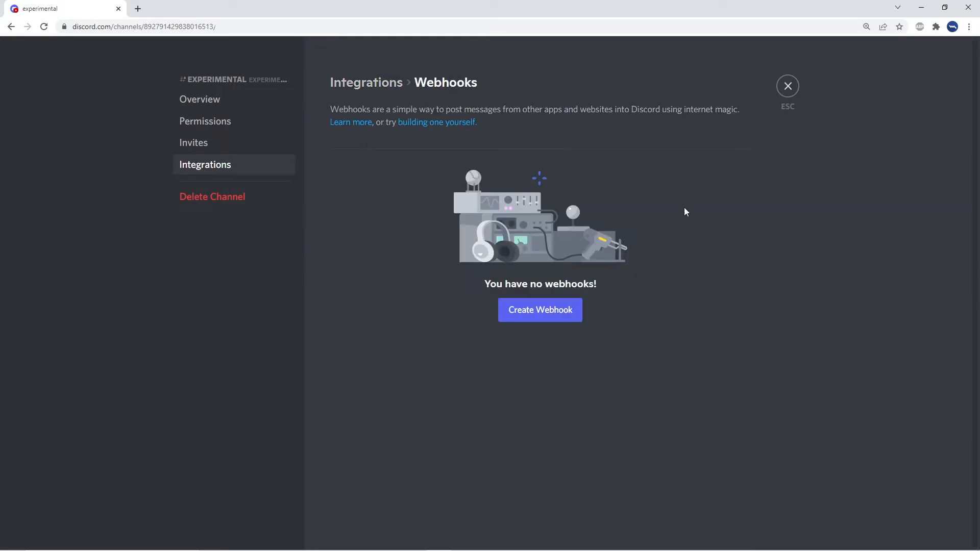
click(540, 309)
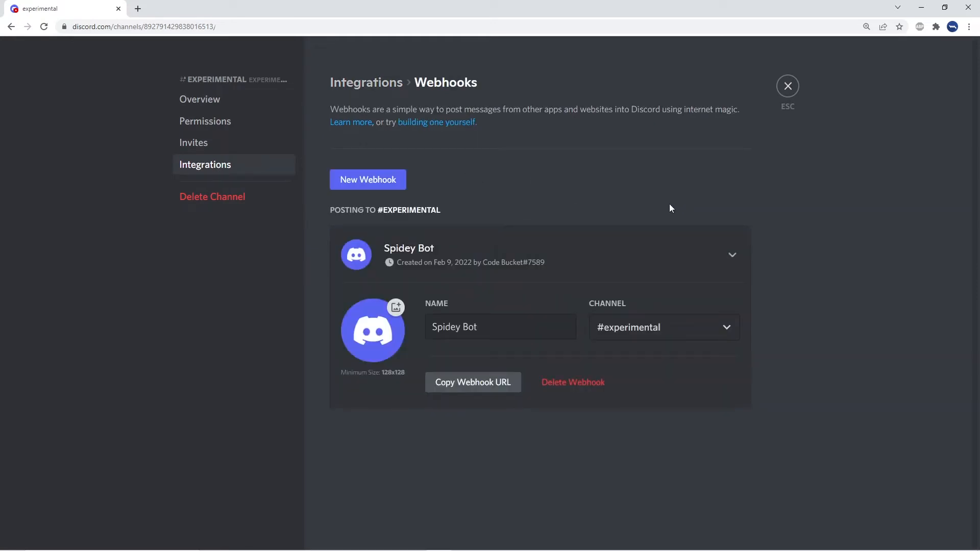
mouse_move(532, 429)
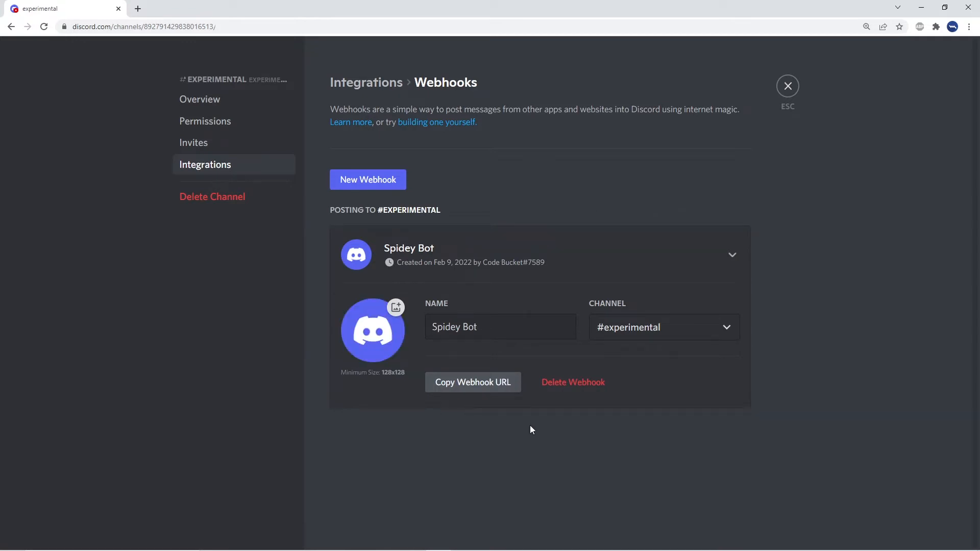
click(500, 327)
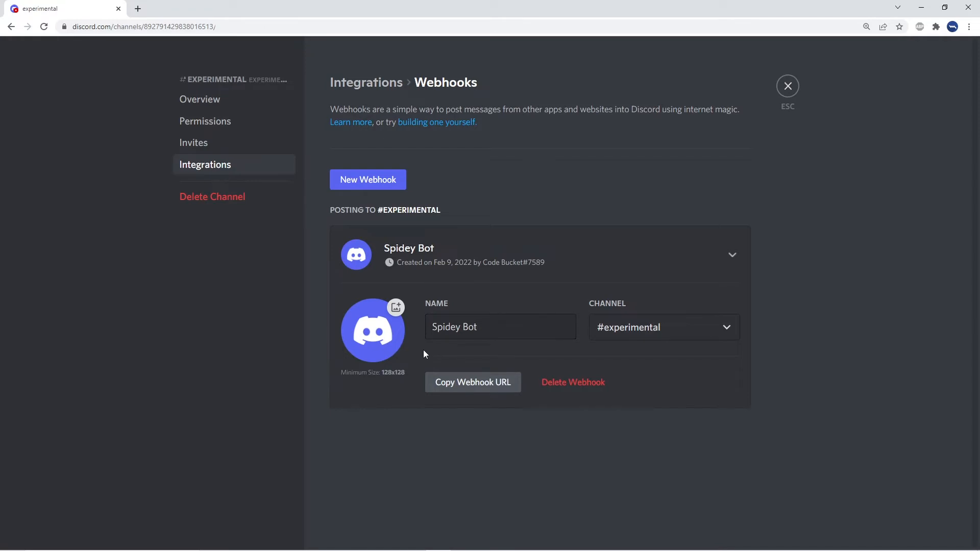
mouse_move(372, 330)
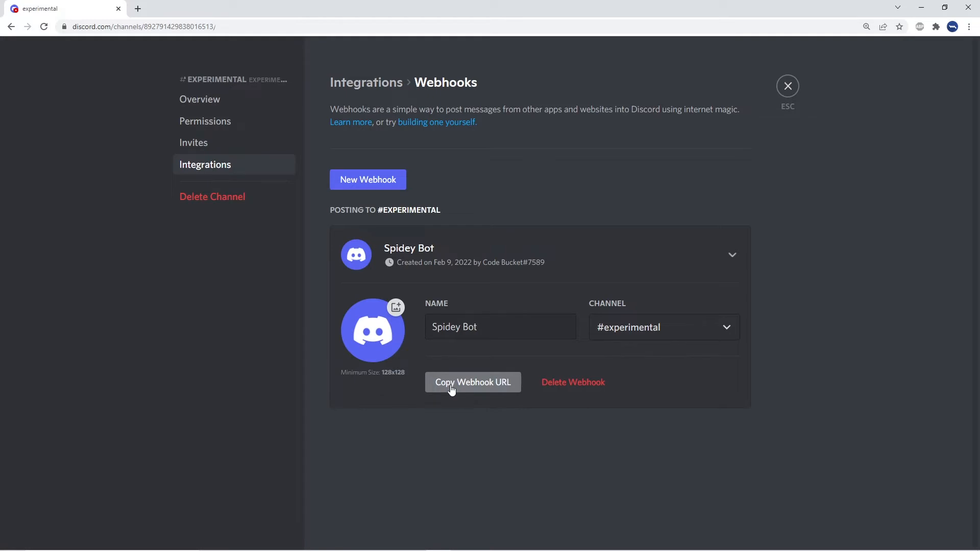
- Copy the Spidey Bot webhook URL and move to the k179071_tutorial database in phpMyAdmin
click(473, 382)
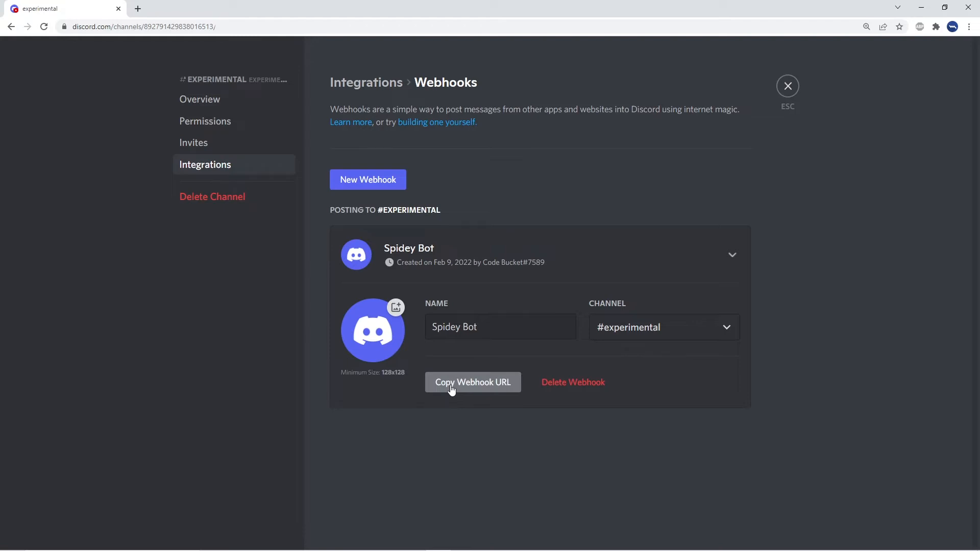
click(185, 9)
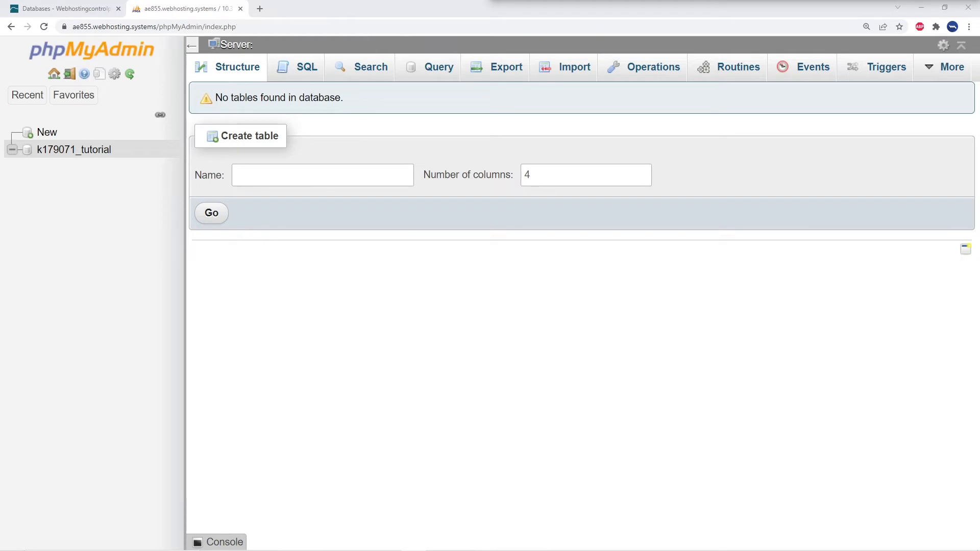
- Paste the CREATE TABLE `Counter` statement with Timestamp and unique Number into the SQL box
click(306, 66)
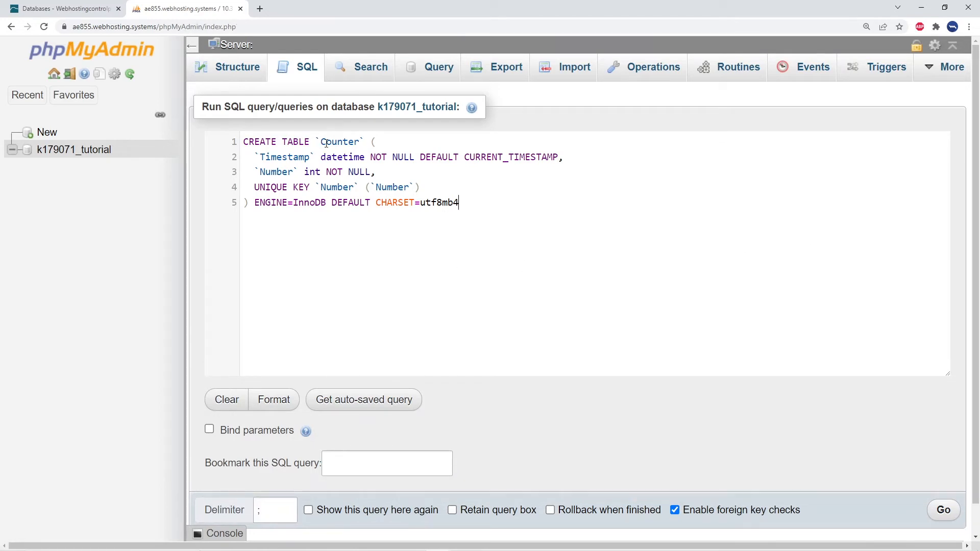
double_click(339, 142)
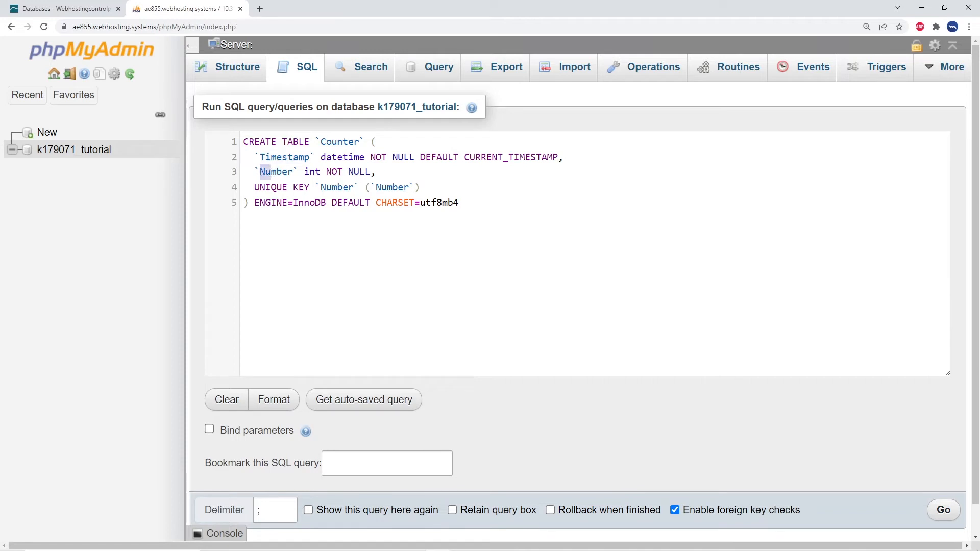
double_click(275, 172)
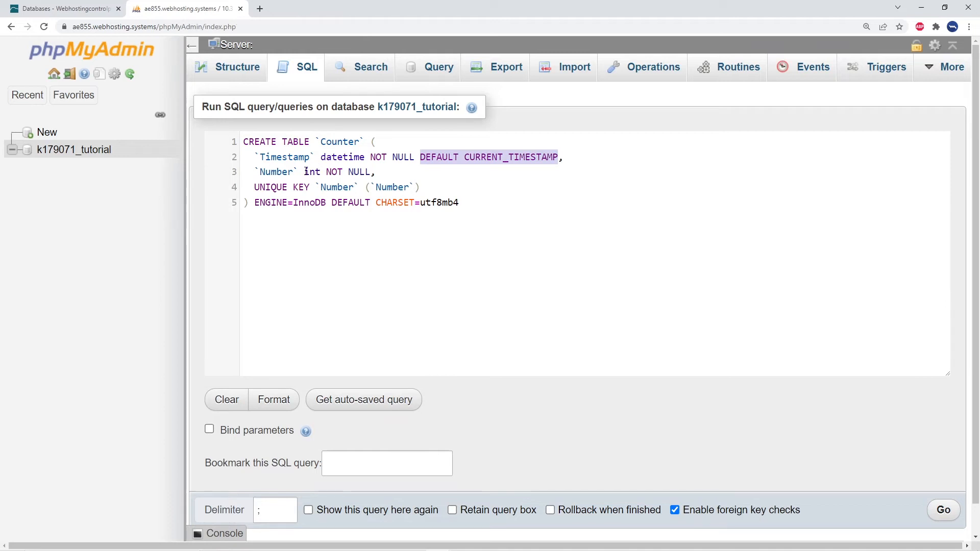
click(327, 172)
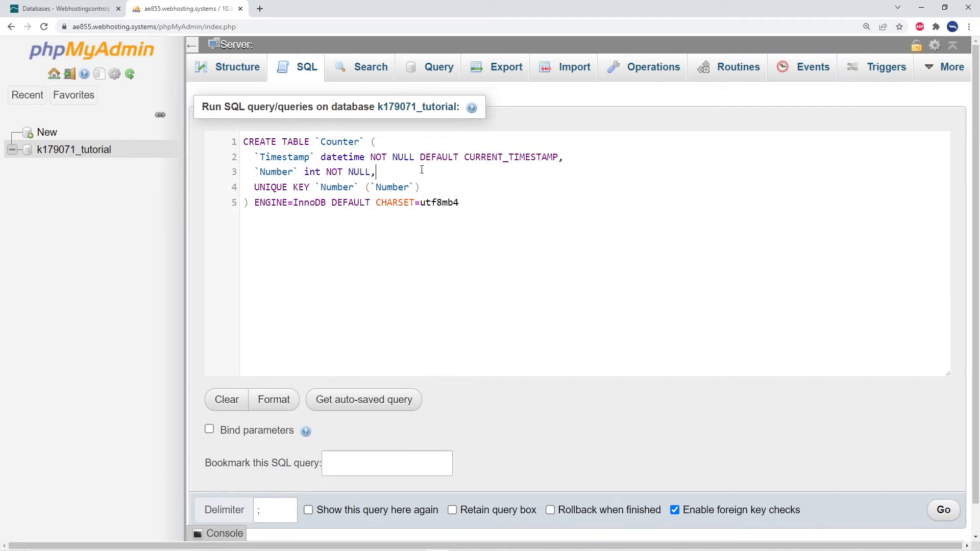
mouse_move(641, 251)
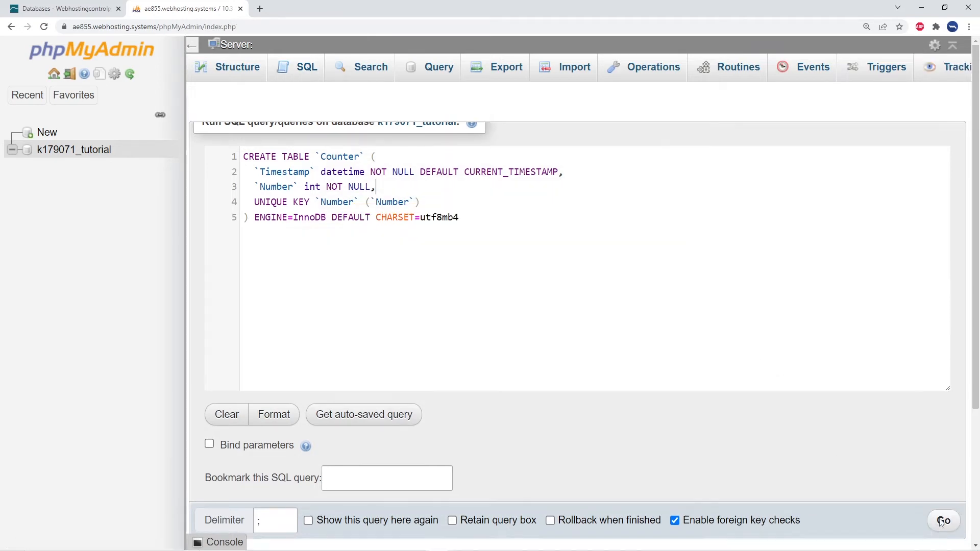
- Run the query and open the new Counter table to check its Timestamp and Number columns
click(944, 520)
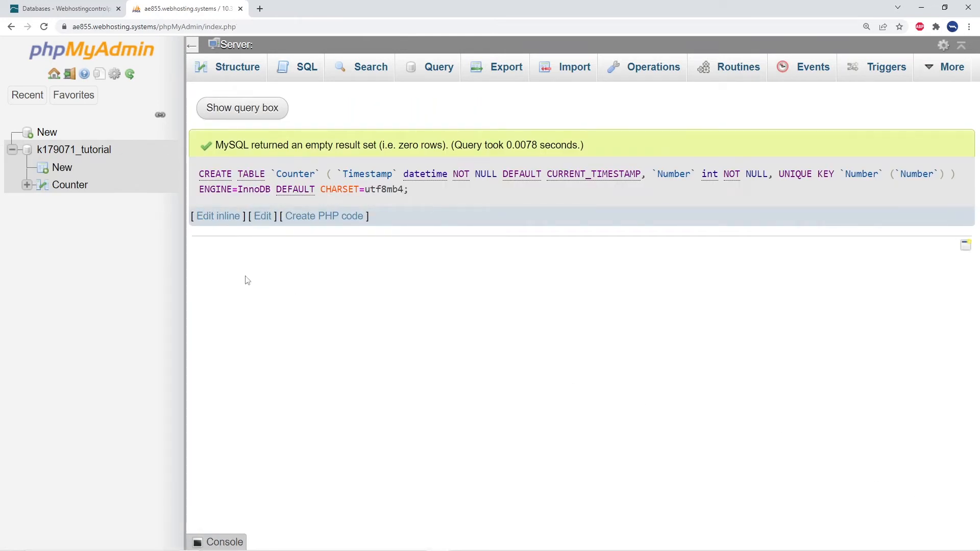
click(69, 184)
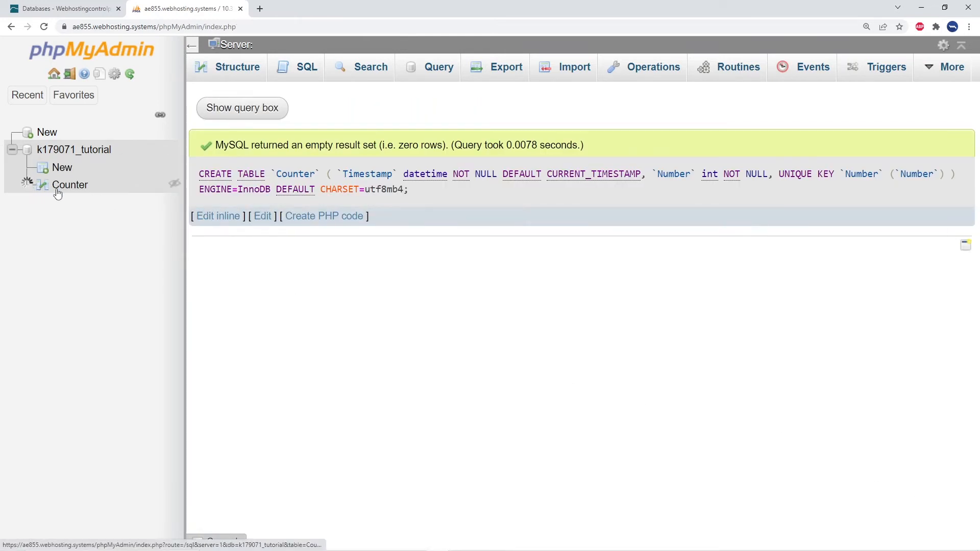
click(70, 184)
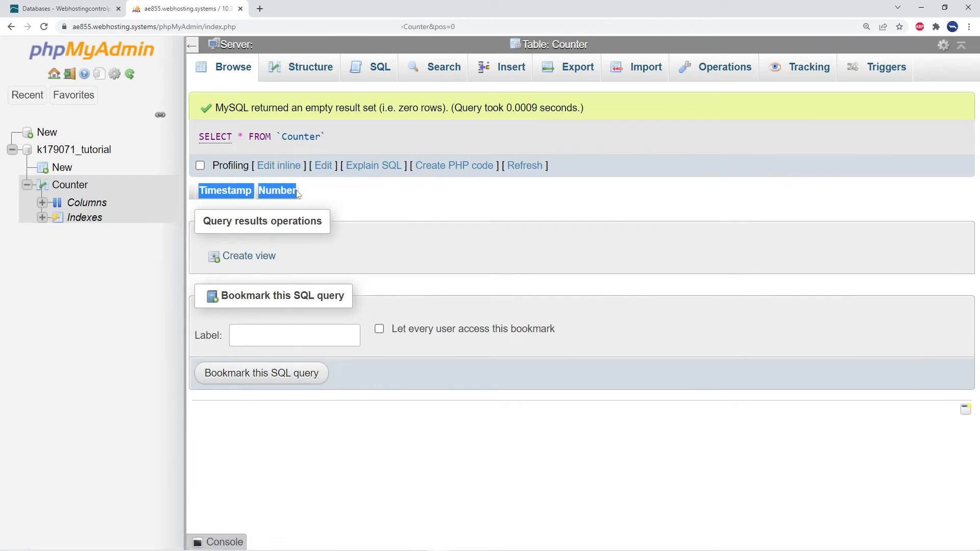
mouse_move(588, 222)
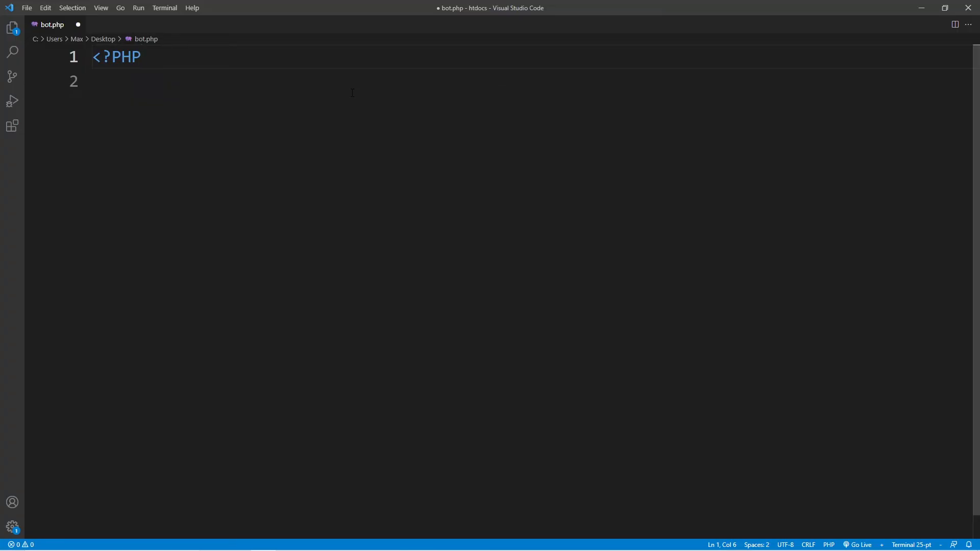
- Write bot.php's mysqli connection, error check, empty-table 0 insert and 'Bot executed' echo
text(echo "Bot executed \n";)
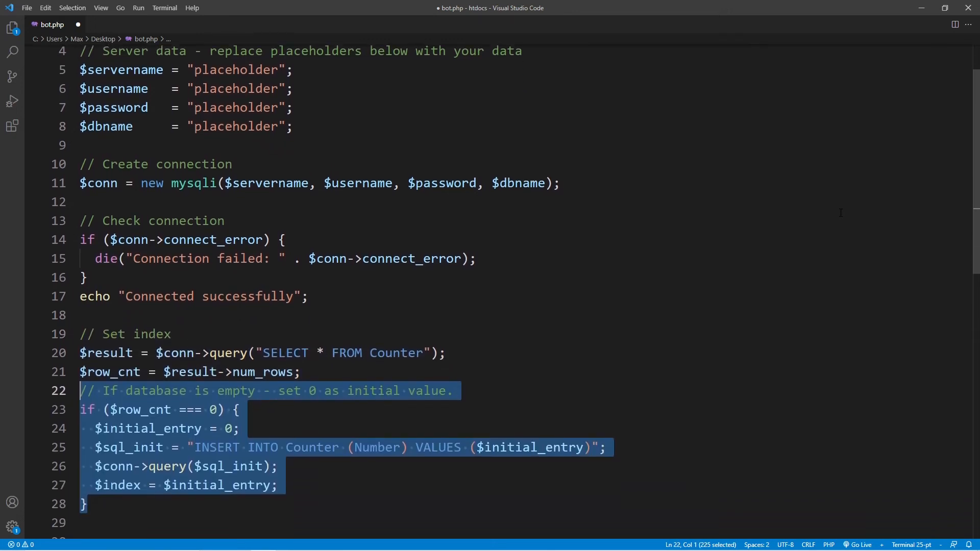
- Add the else branch fetching the highest Counter Number and building the $image path
scroll(down, 3)
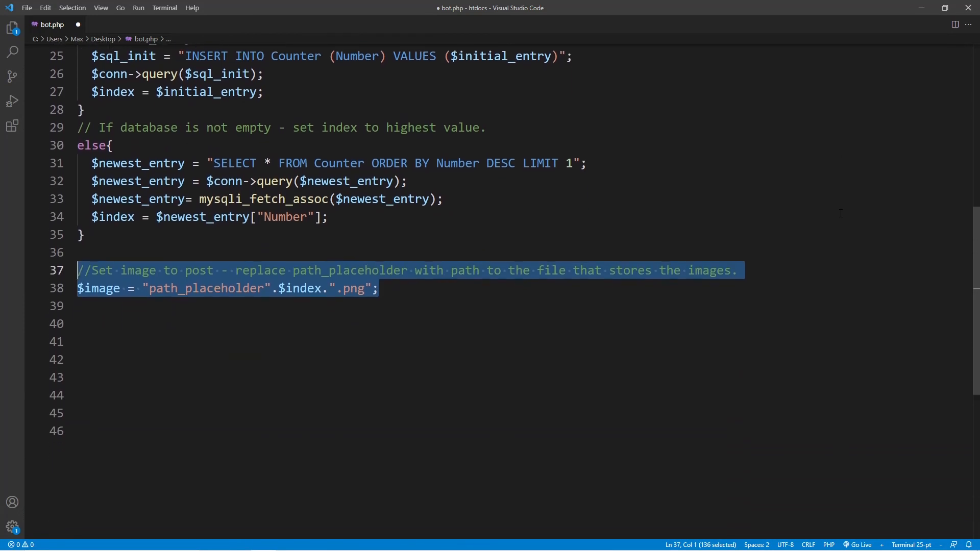
scroll(down, 3)
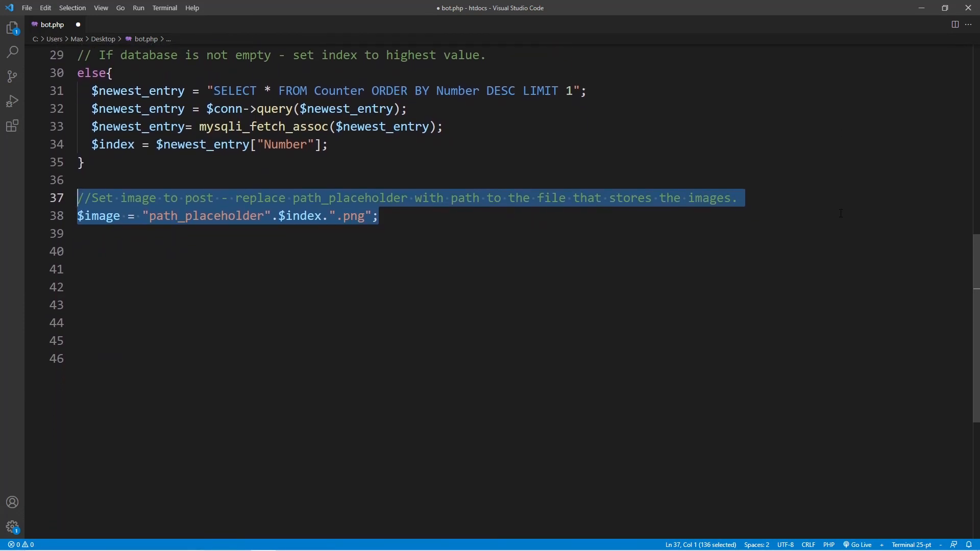